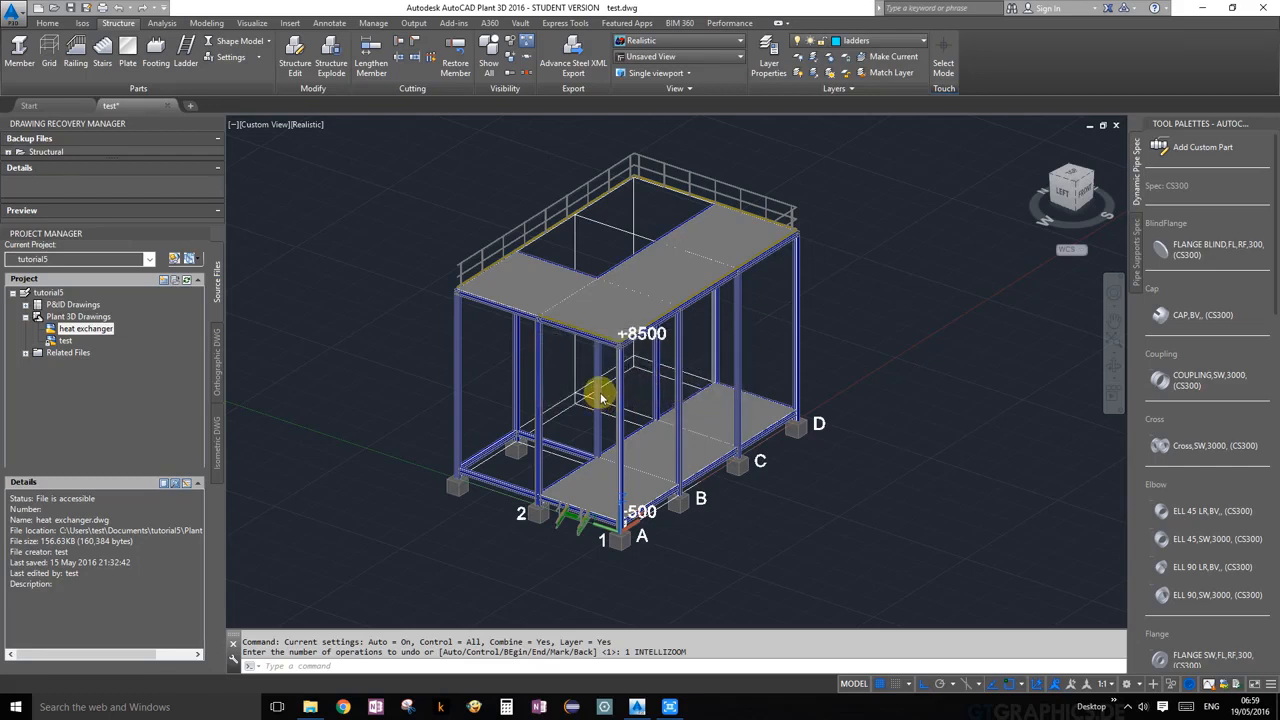
pyautogui.moveTo(665, 318)
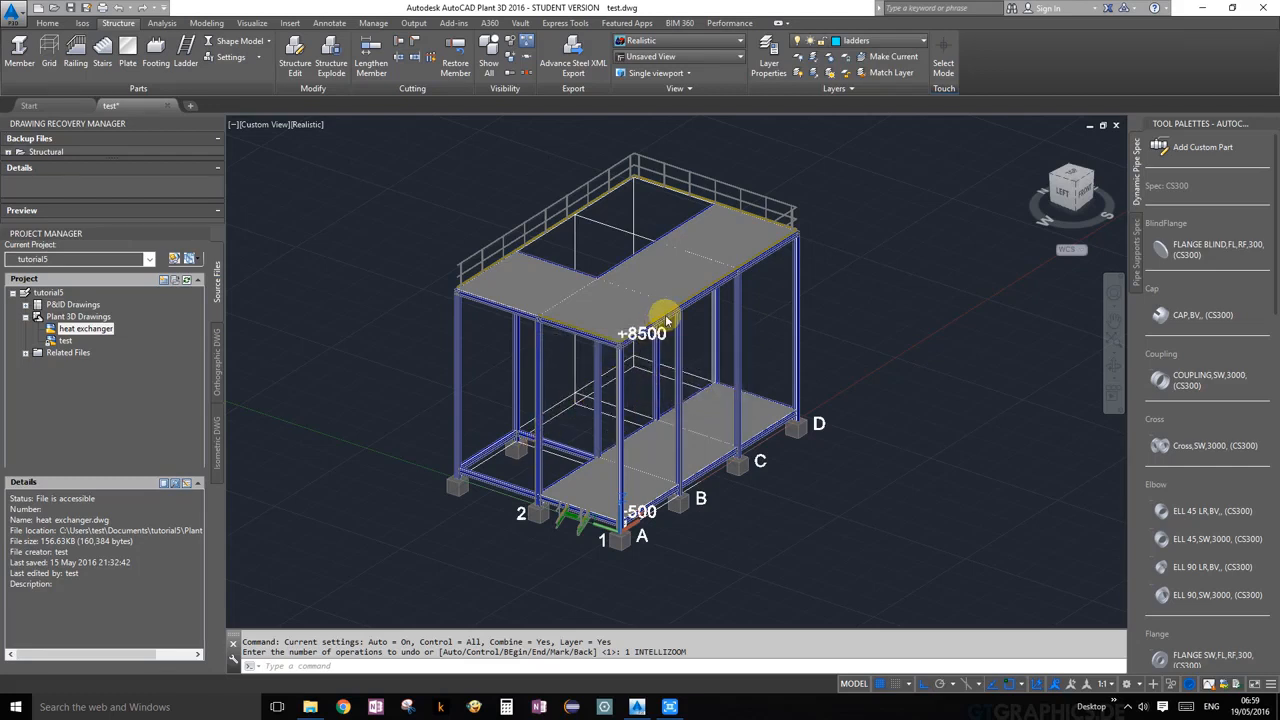
pyautogui.moveTo(495, 305)
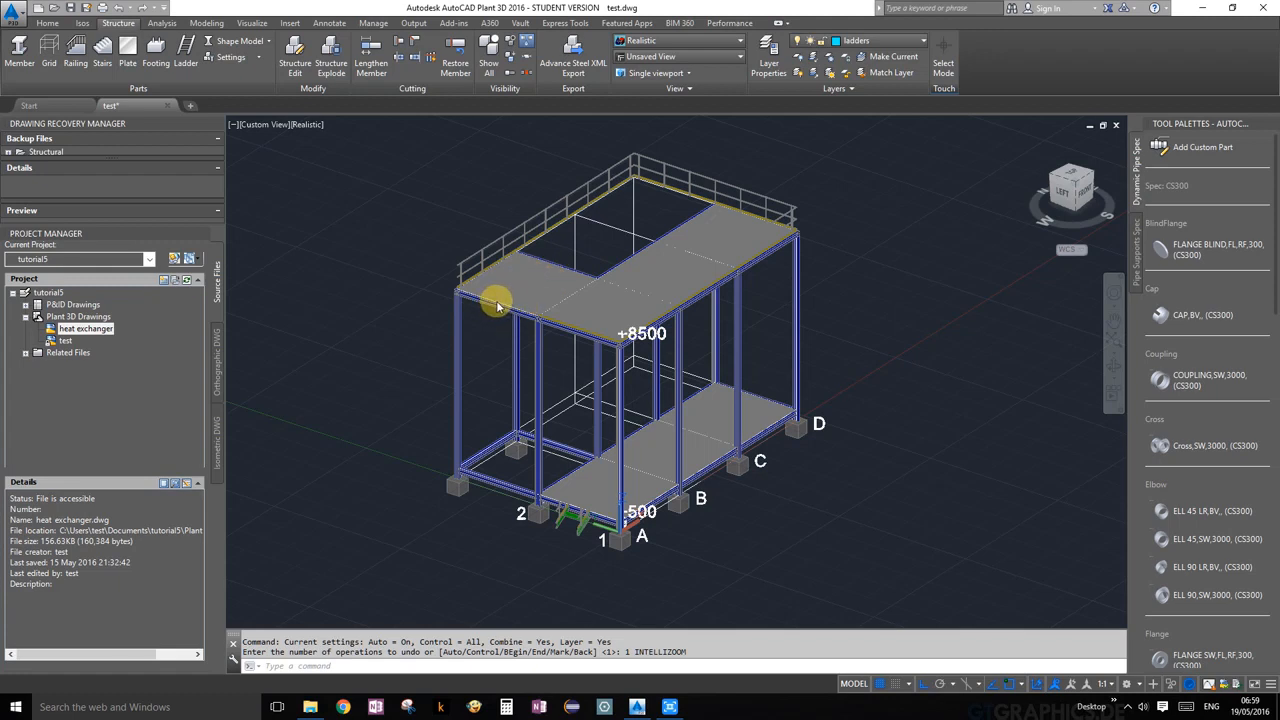
pyautogui.moveTo(515, 442)
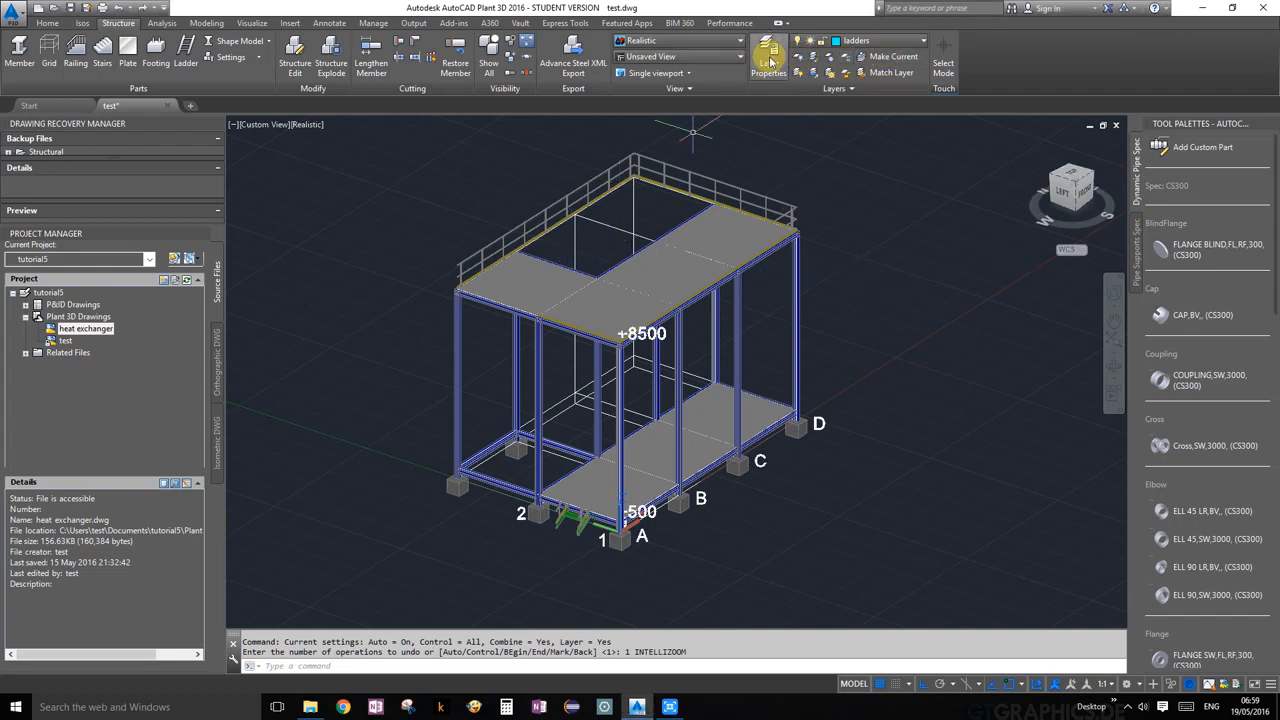
# Step: Open and close the layer manager, leaving only the grid frame visible
pyautogui.click(767, 55)
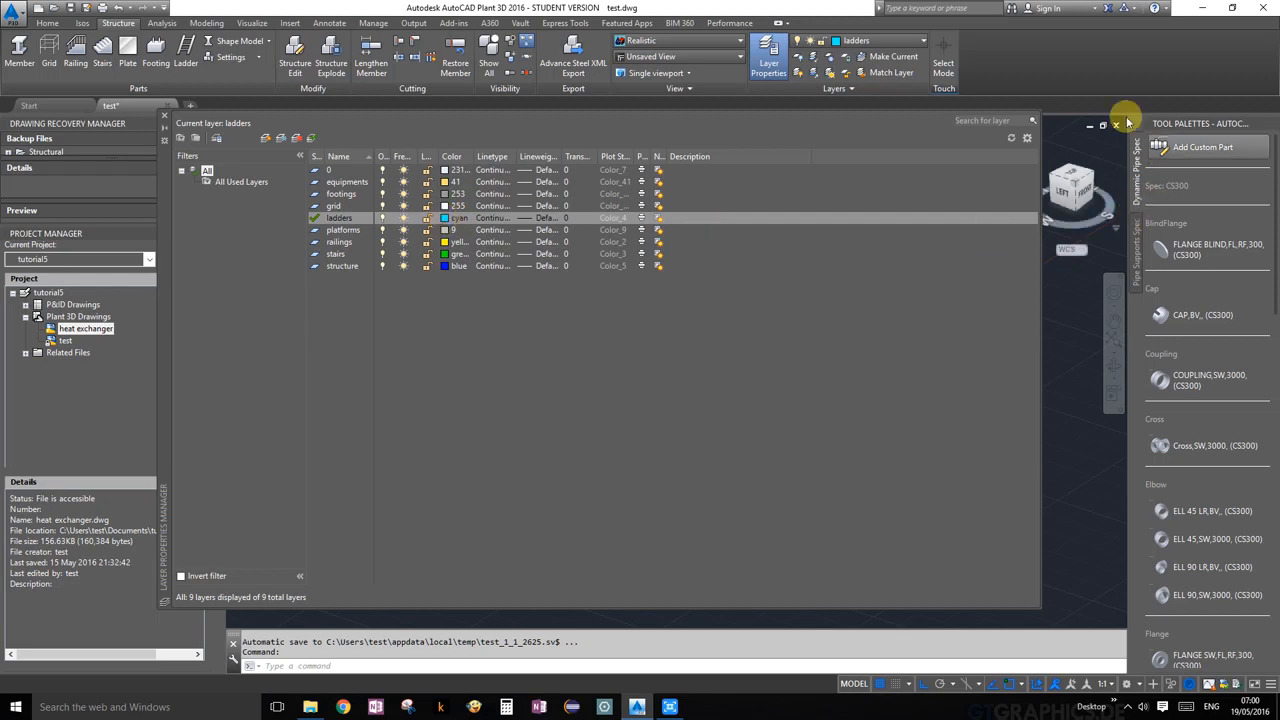
pyautogui.click(1116, 124)
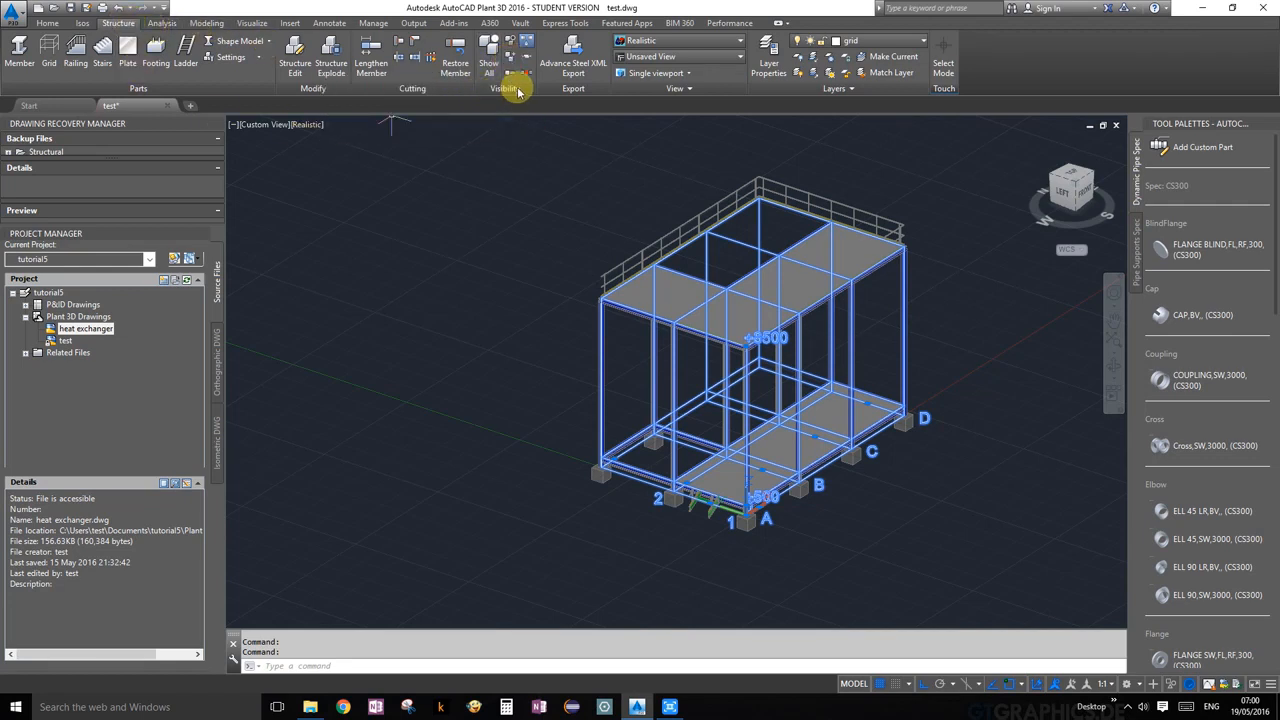
pyautogui.moveTo(510, 50)
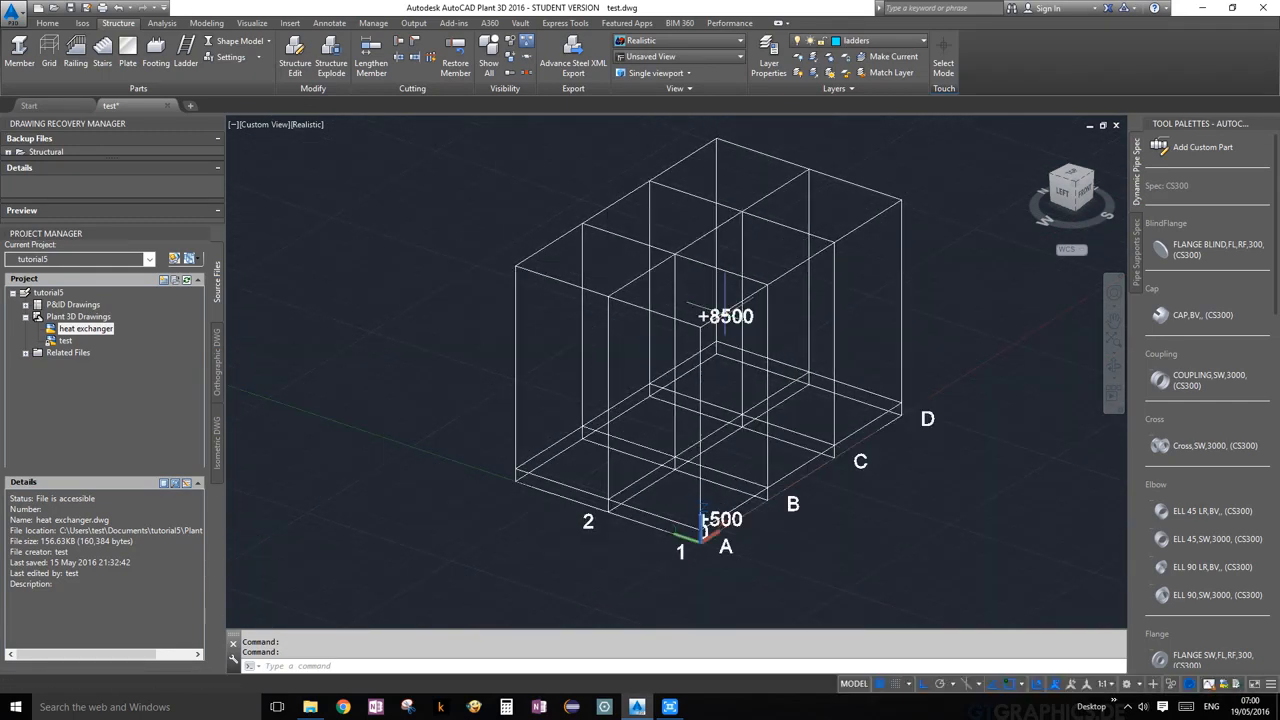
pyautogui.moveTo(908, 45)
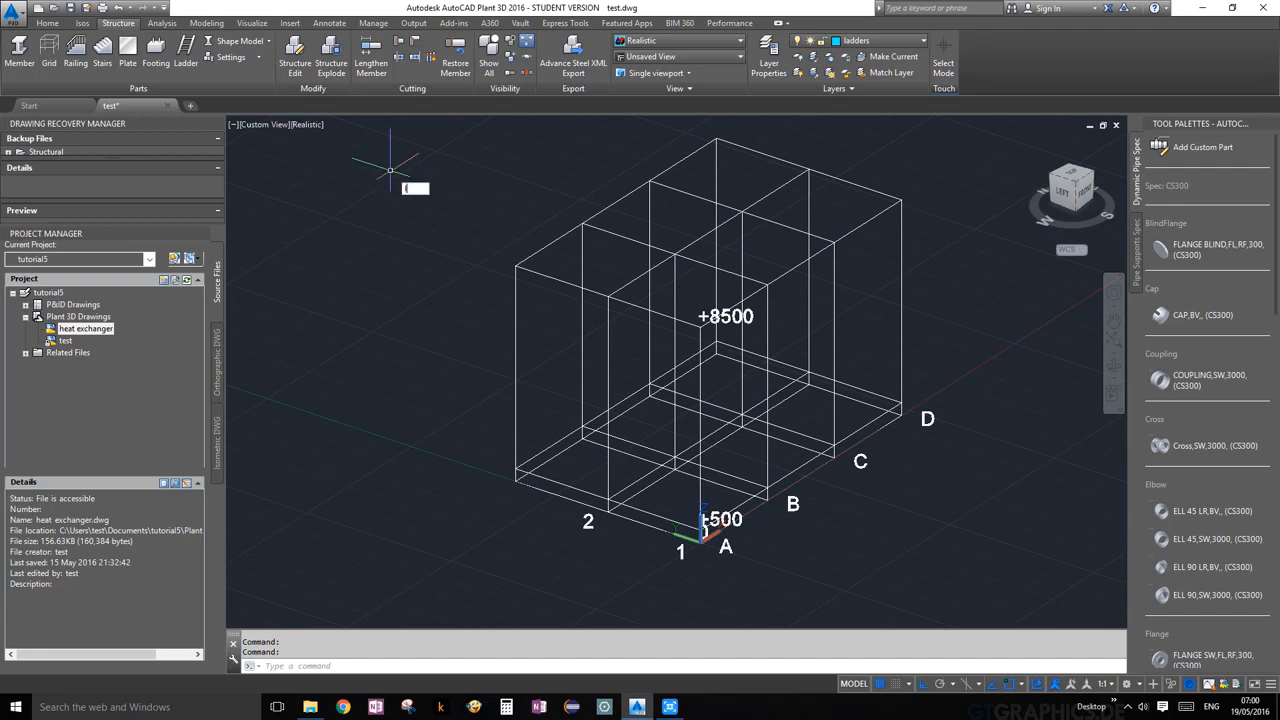
# Step: Draw a 350-long LINE from a grid intersection on the upper edge of the grid
pyautogui.write('LINE Specify next point or [Undo]:')
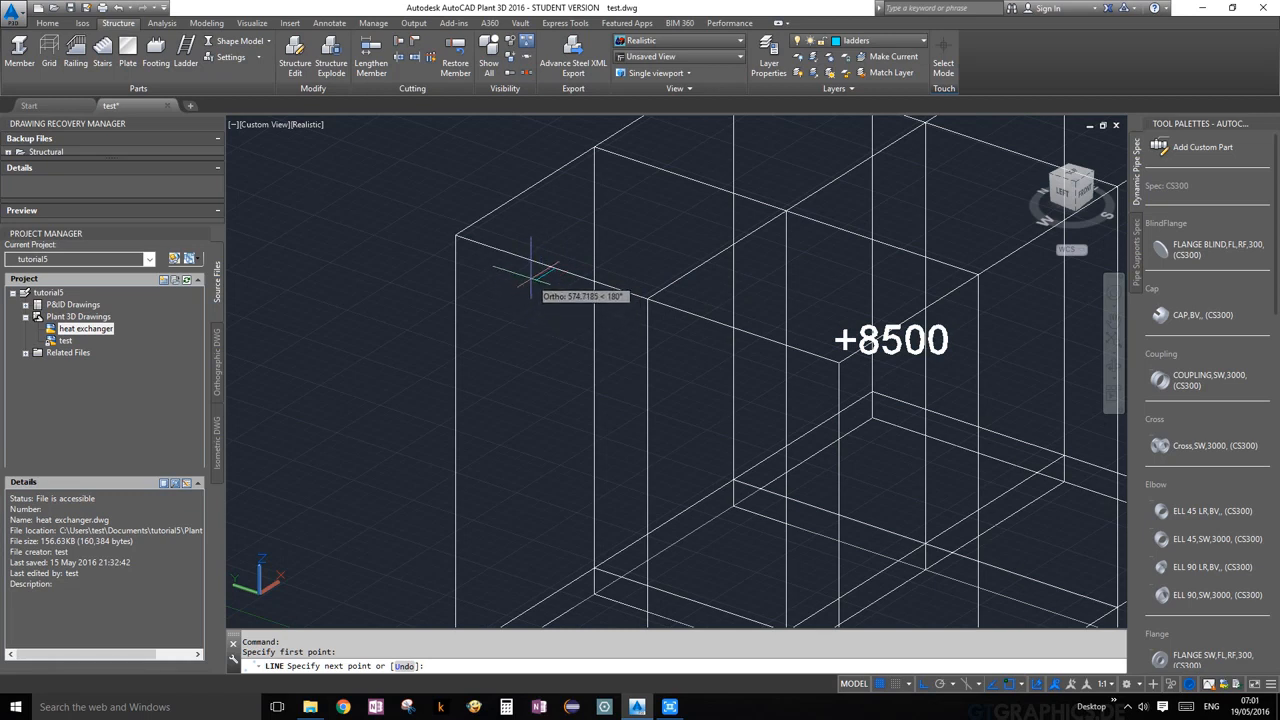
pyautogui.click(532, 280)
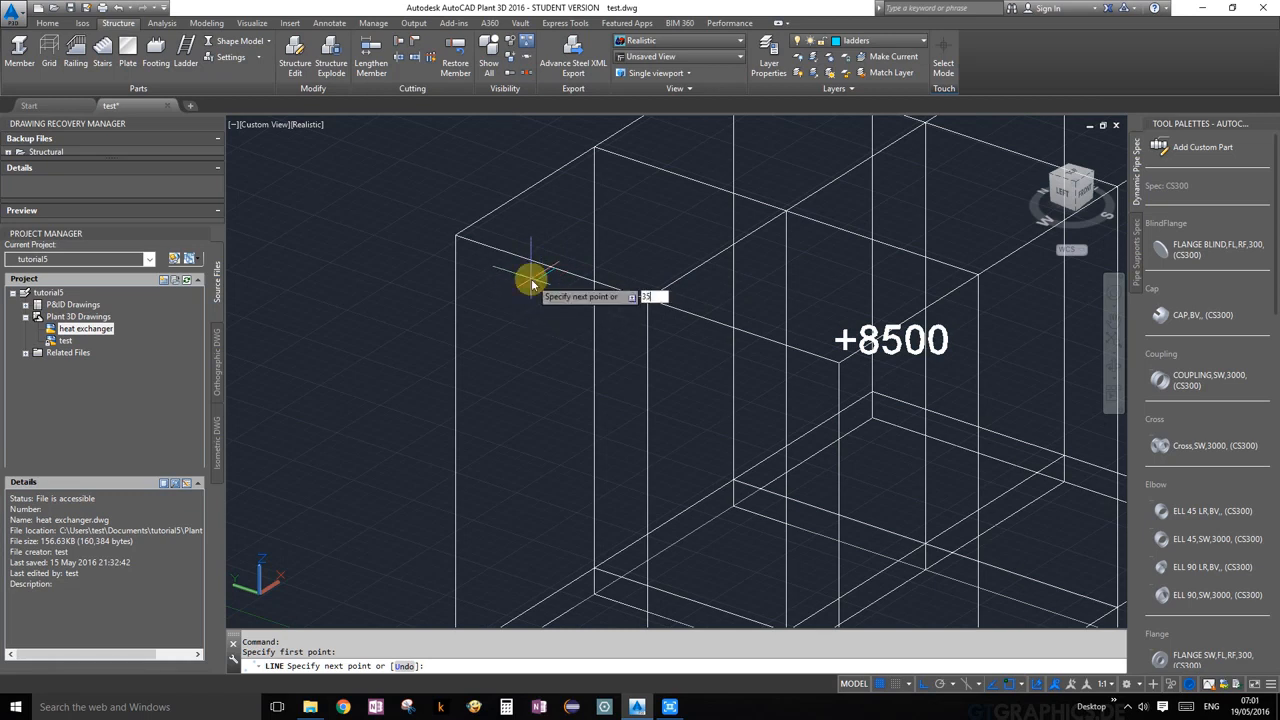
pyautogui.write('350')
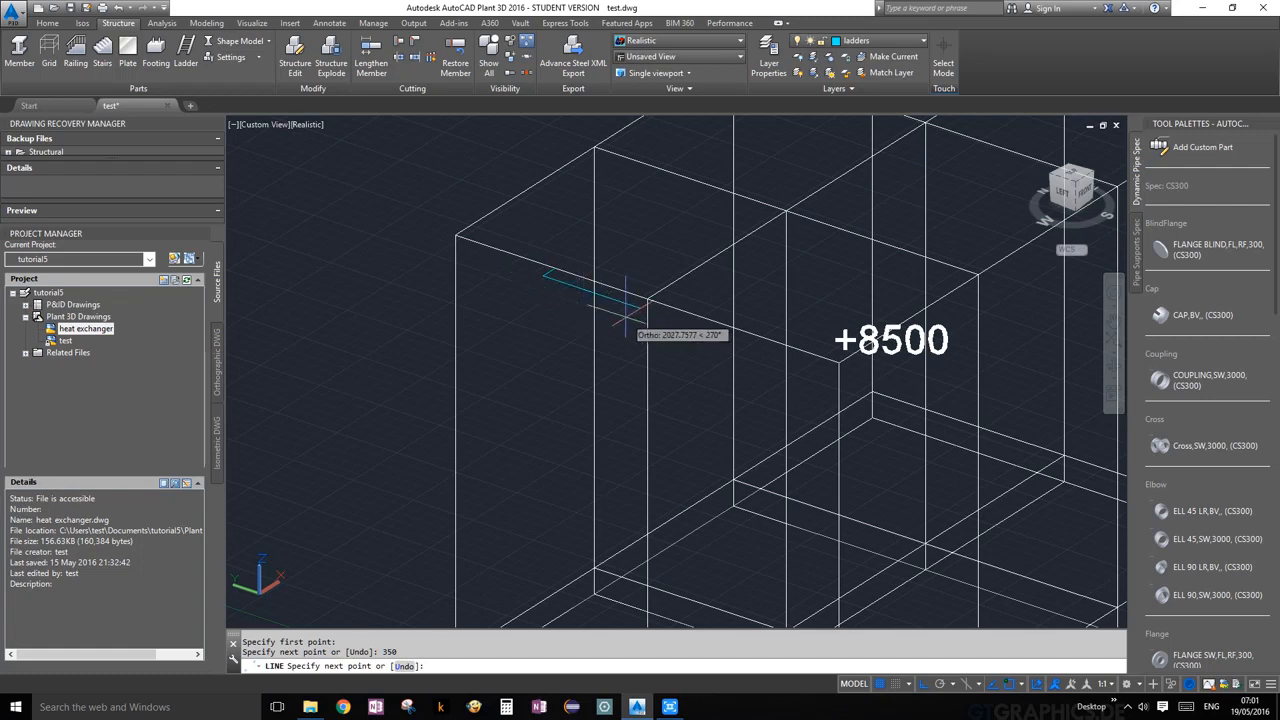
pyautogui.press('Escape')
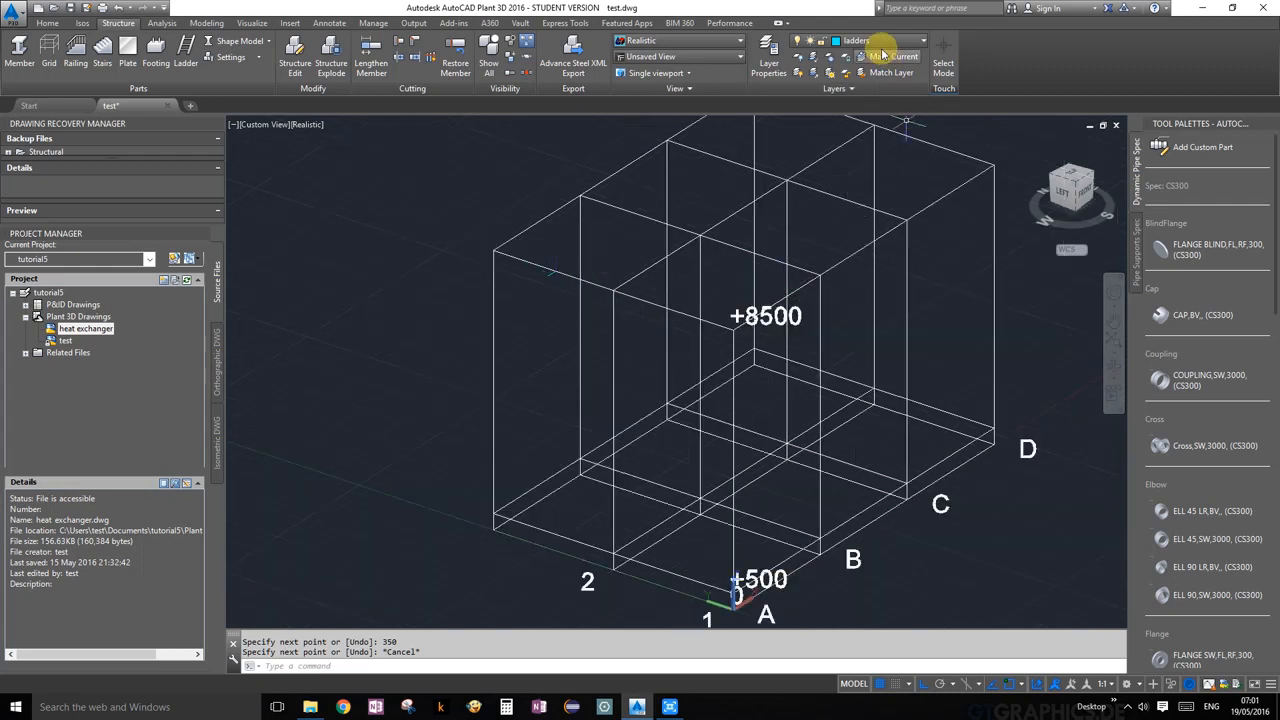
# Step: Choose ladders from the layer dropdown as the current layer
pyautogui.click(920, 40)
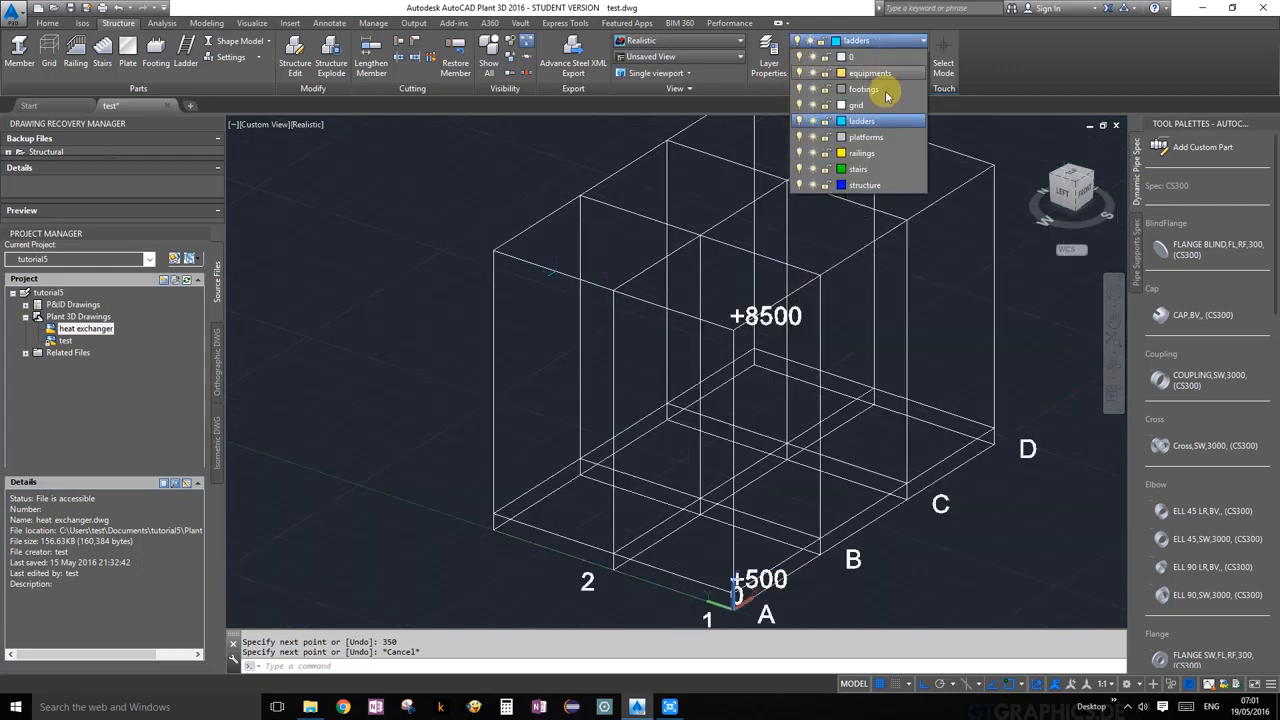
pyautogui.click(863, 89)
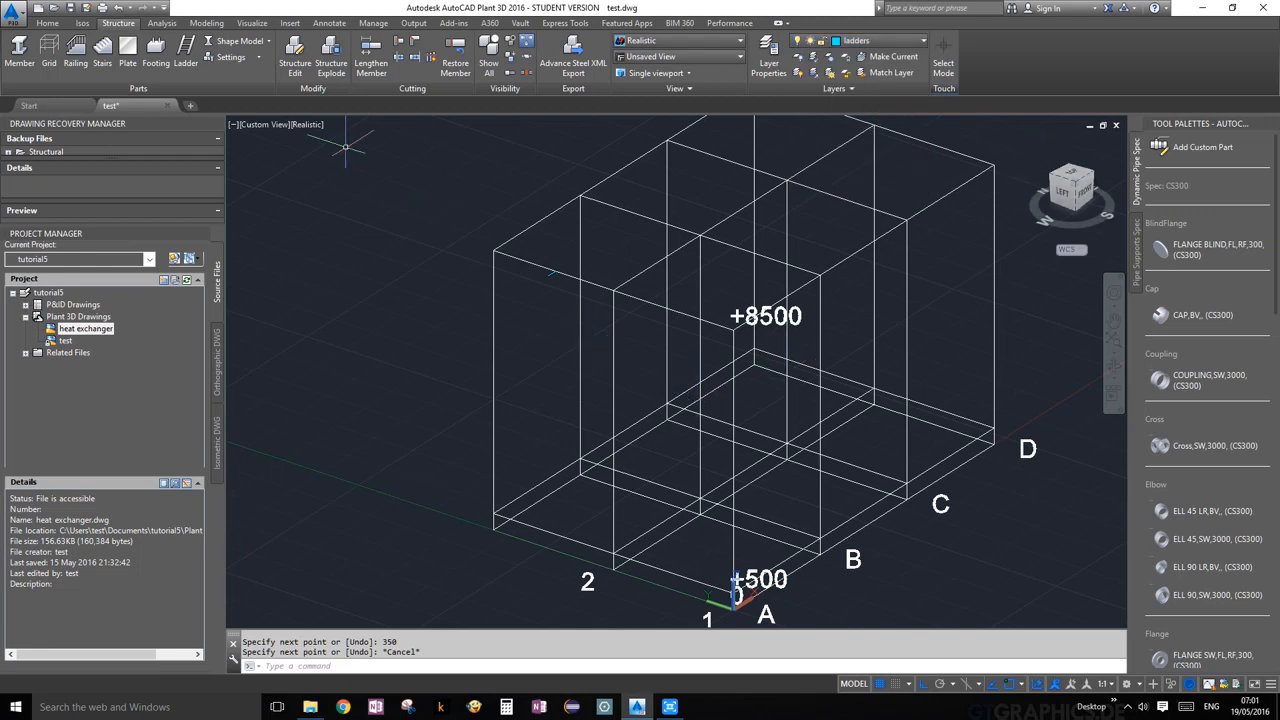
pyautogui.moveTo(186, 48)
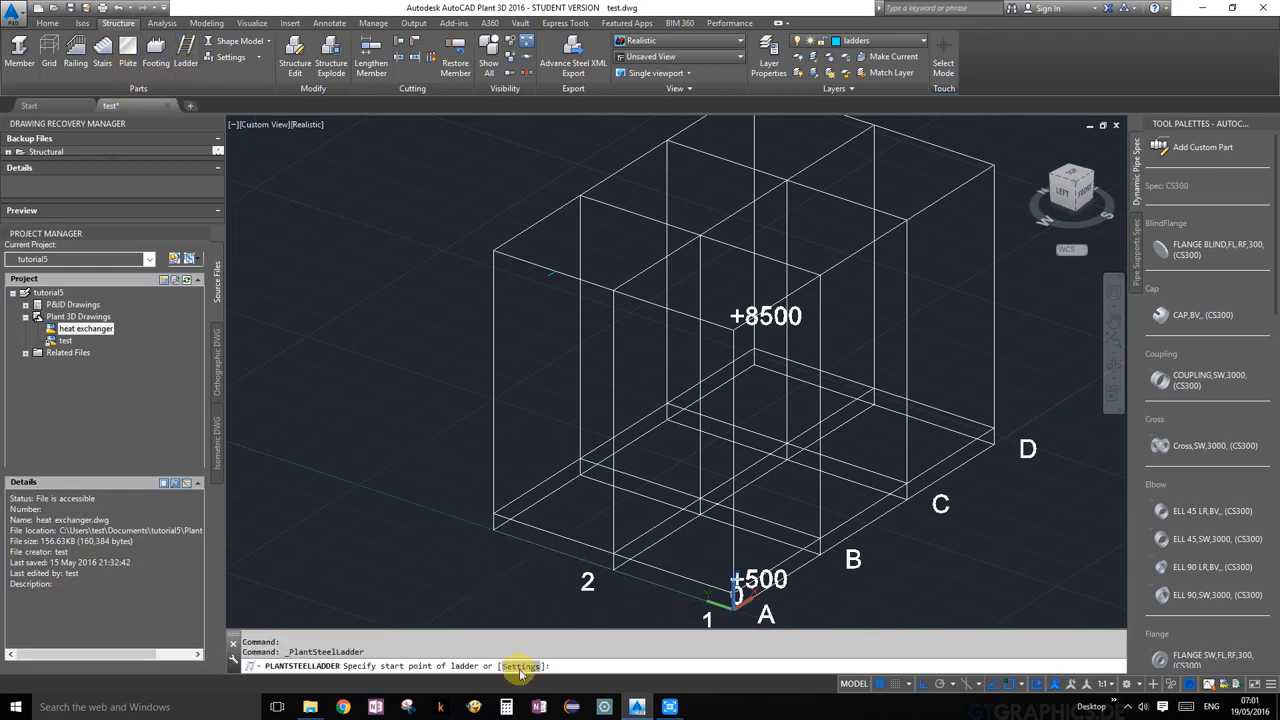
# Step: Review the ladder settings, browsing profile shapes and viewing cage options without changes
pyautogui.click(520, 666)
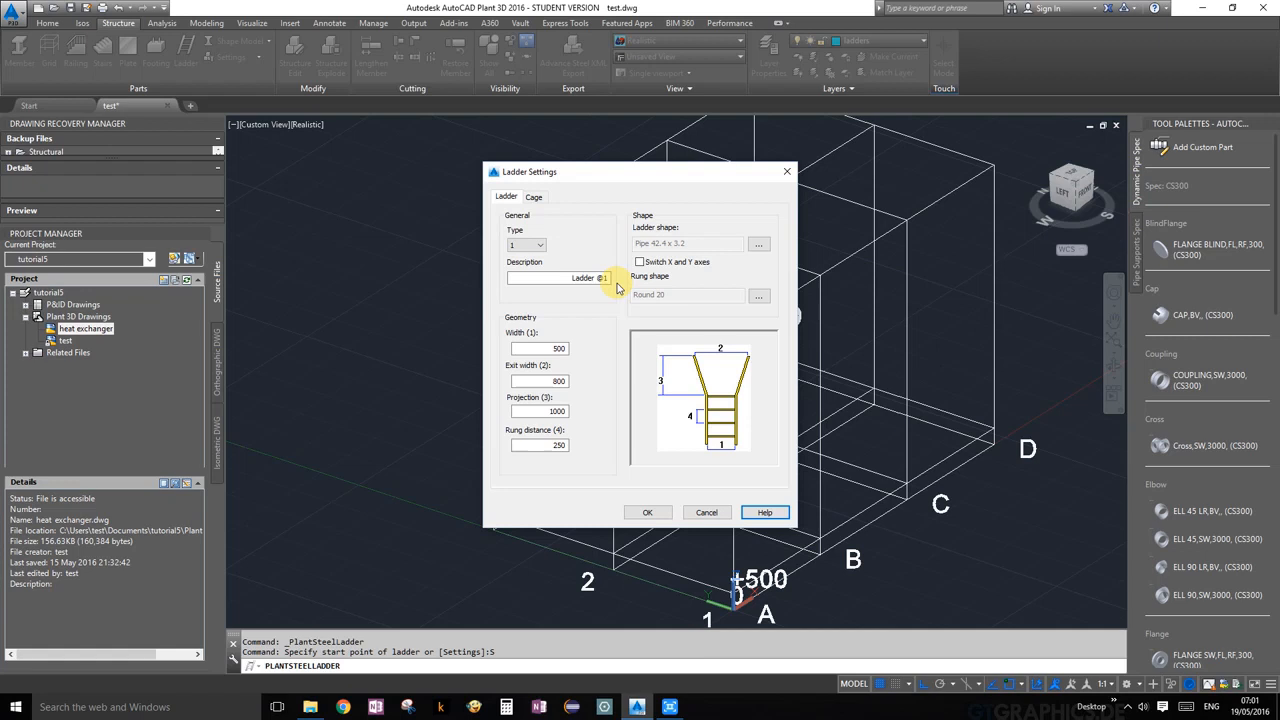
pyautogui.moveTo(590, 322)
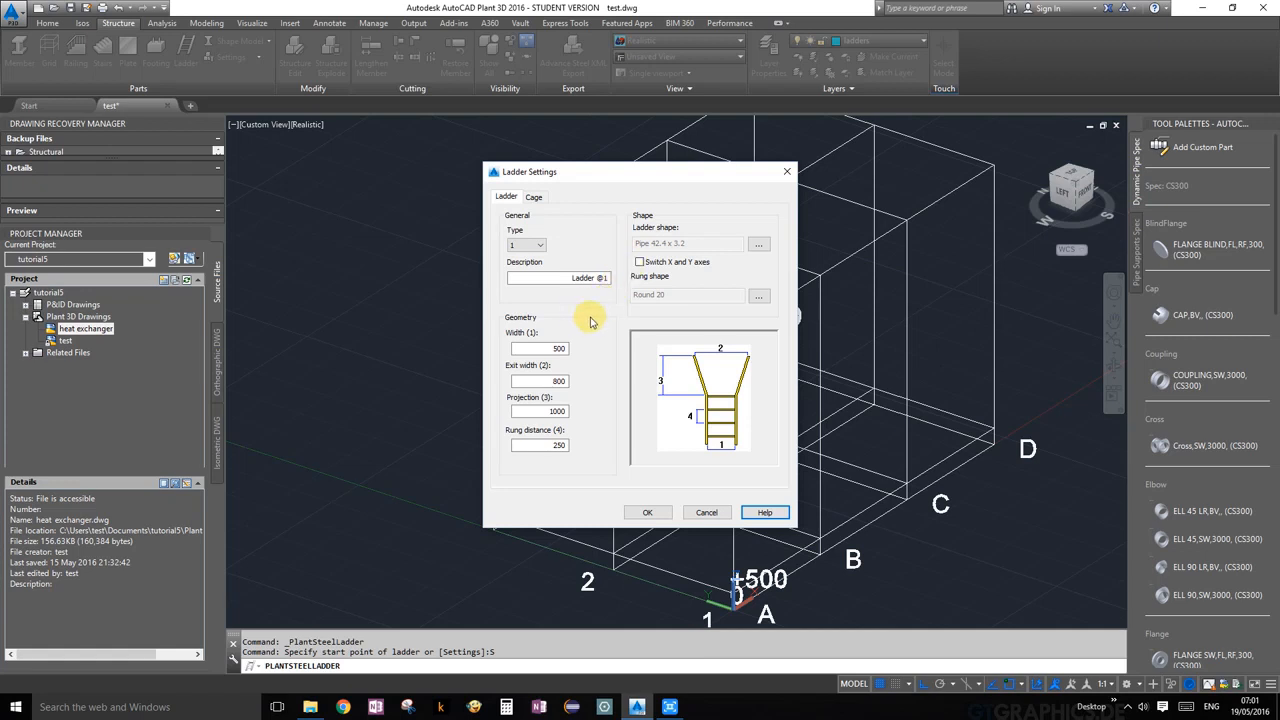
pyautogui.moveTo(603, 407)
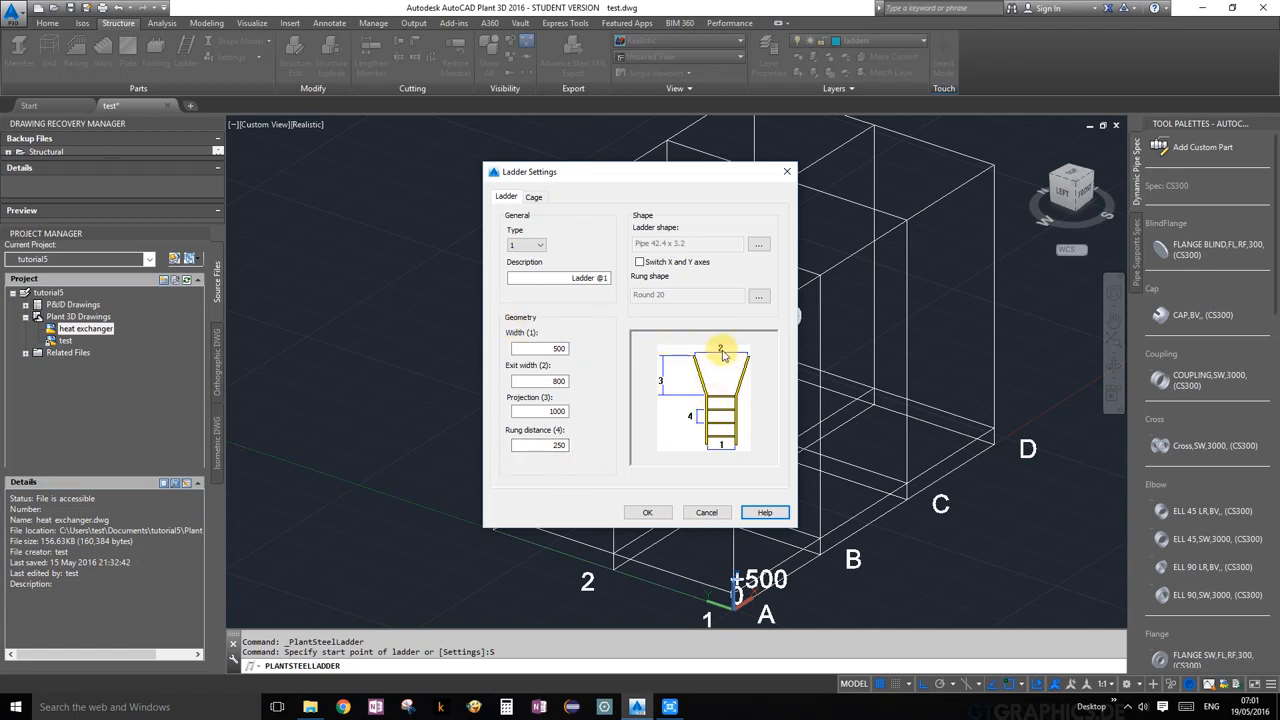
pyautogui.moveTo(715, 355)
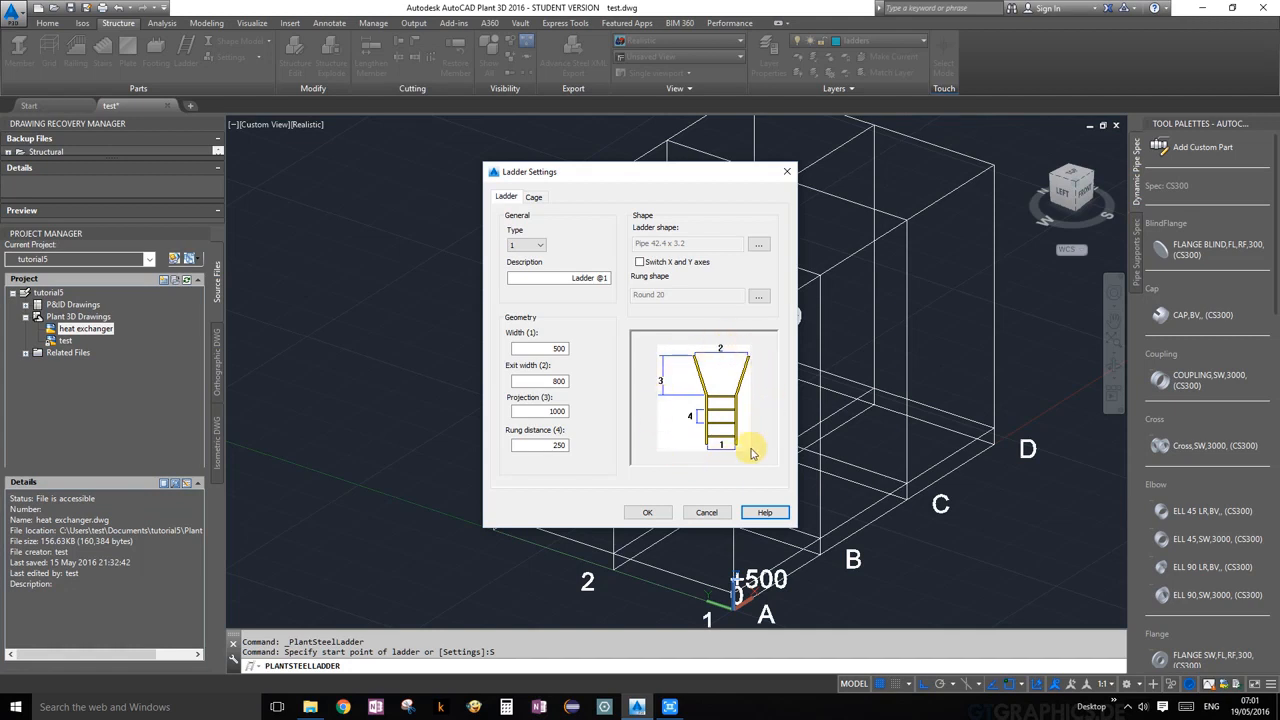
pyautogui.moveTo(692, 178)
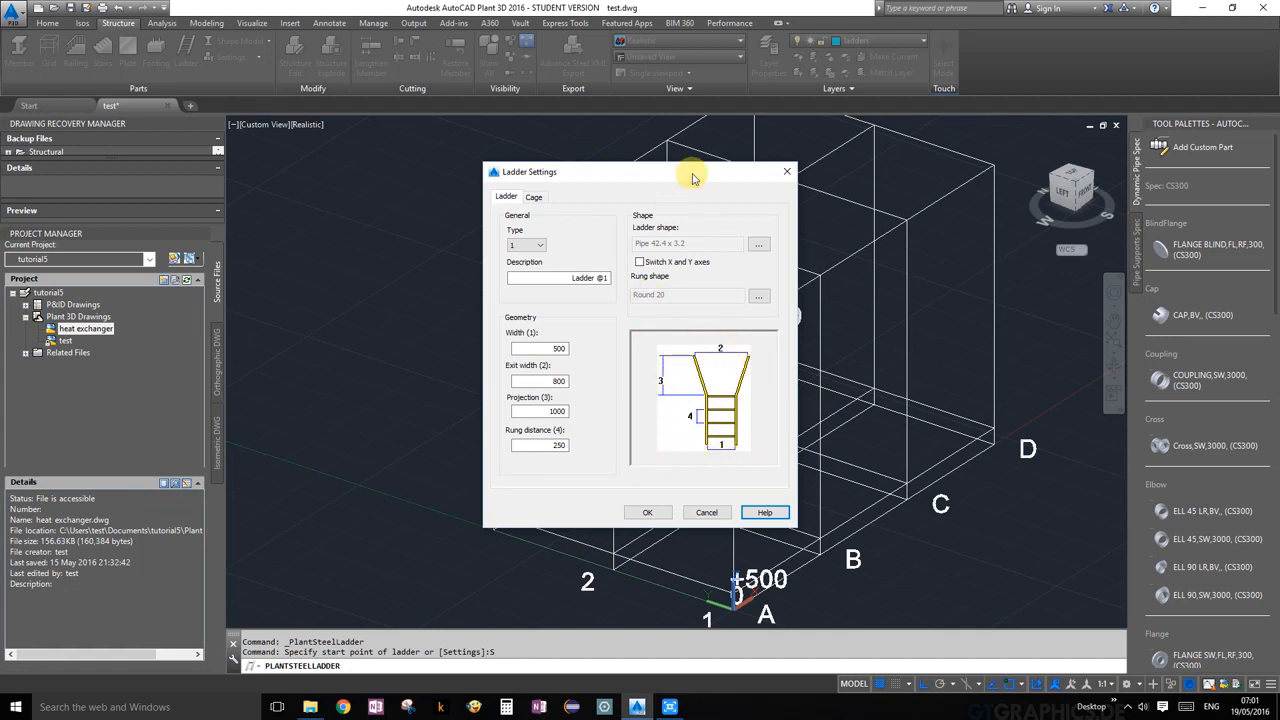
pyautogui.moveTo(819, 428)
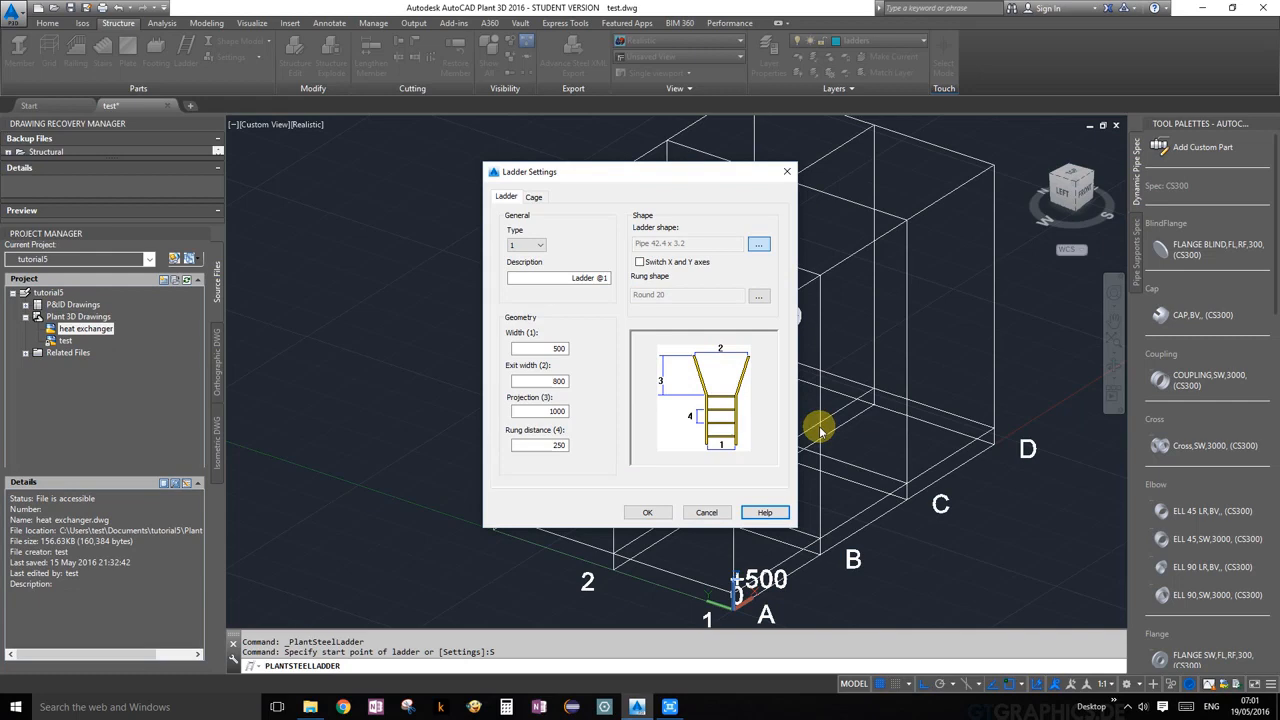
pyautogui.click(759, 243)
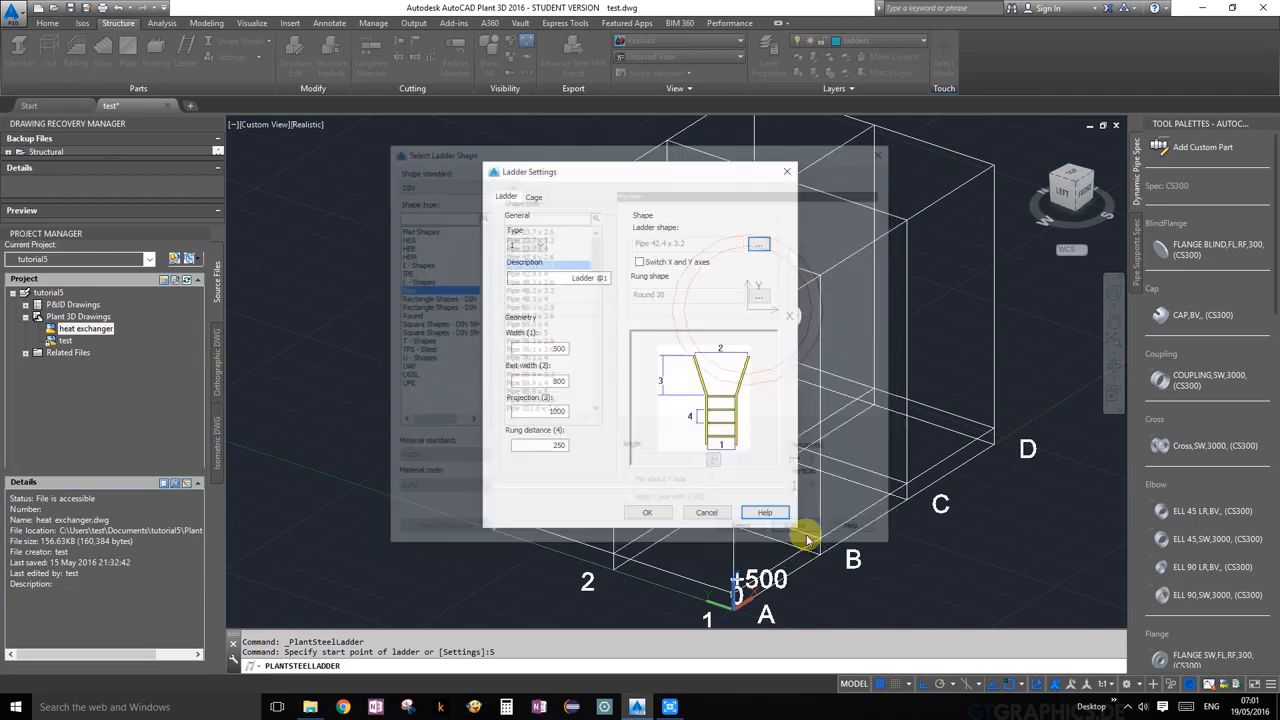
pyautogui.click(758, 294)
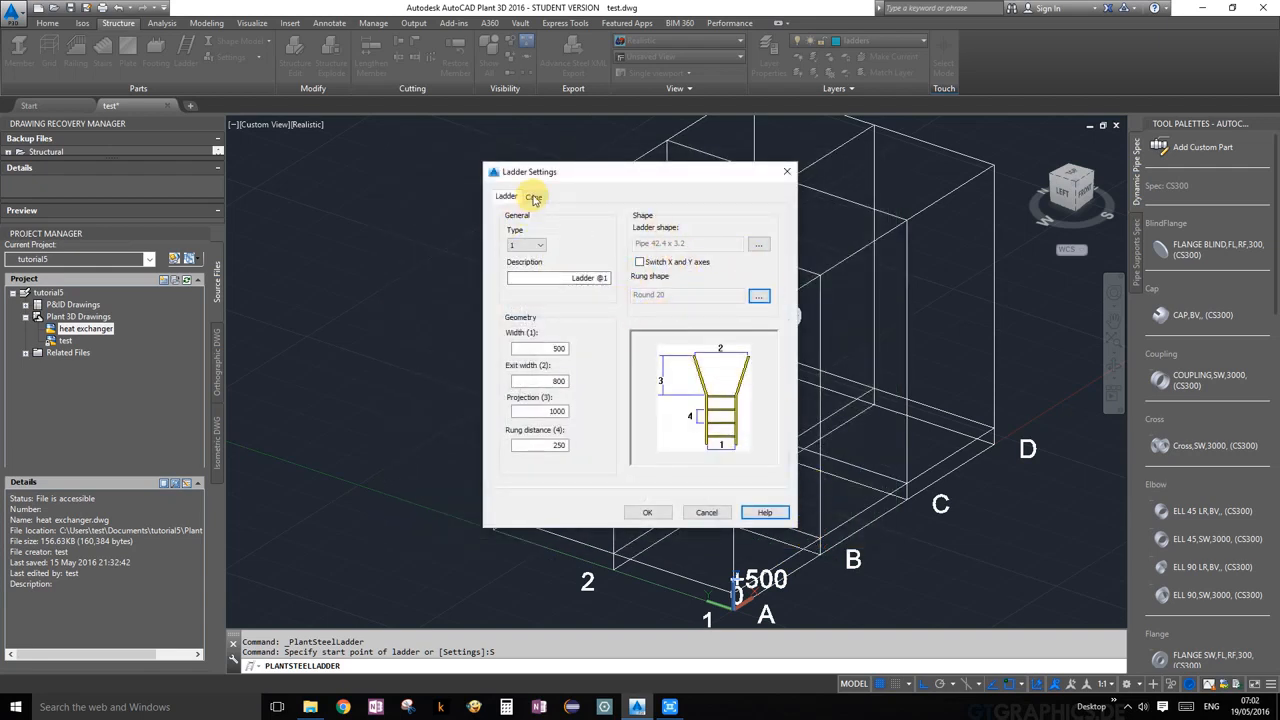
pyautogui.click(533, 196)
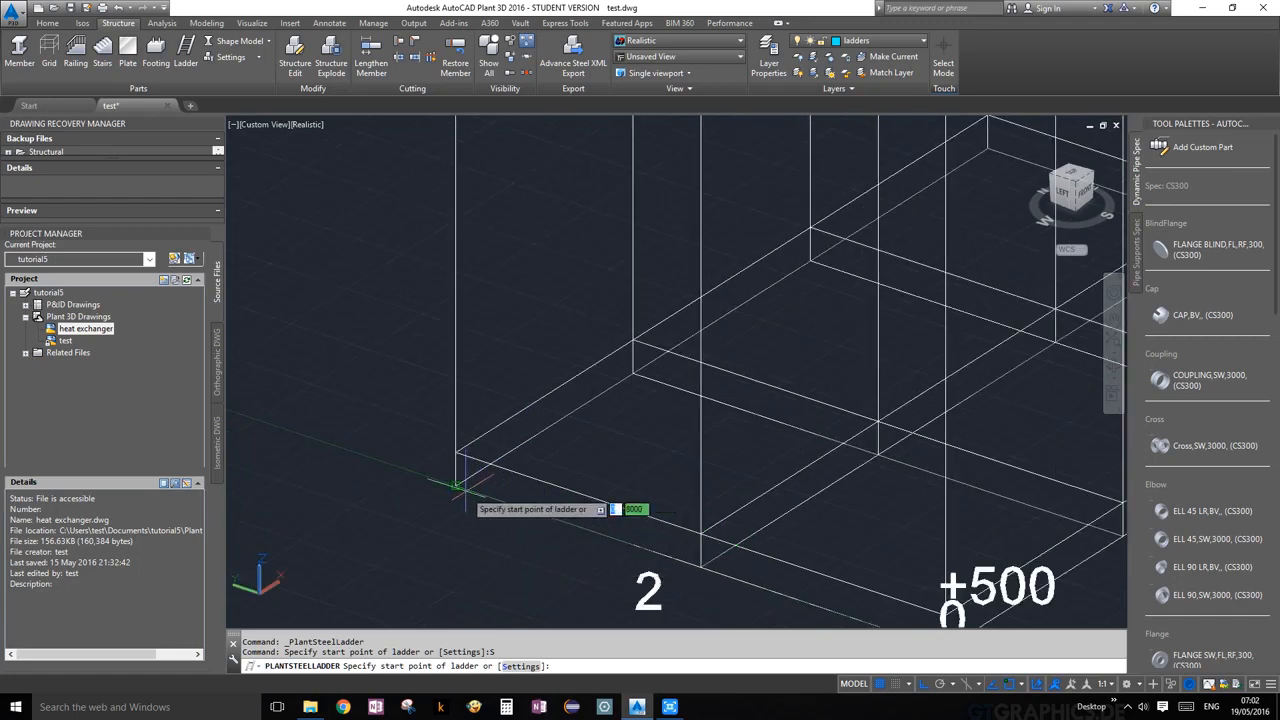
pyautogui.moveTo(580, 525)
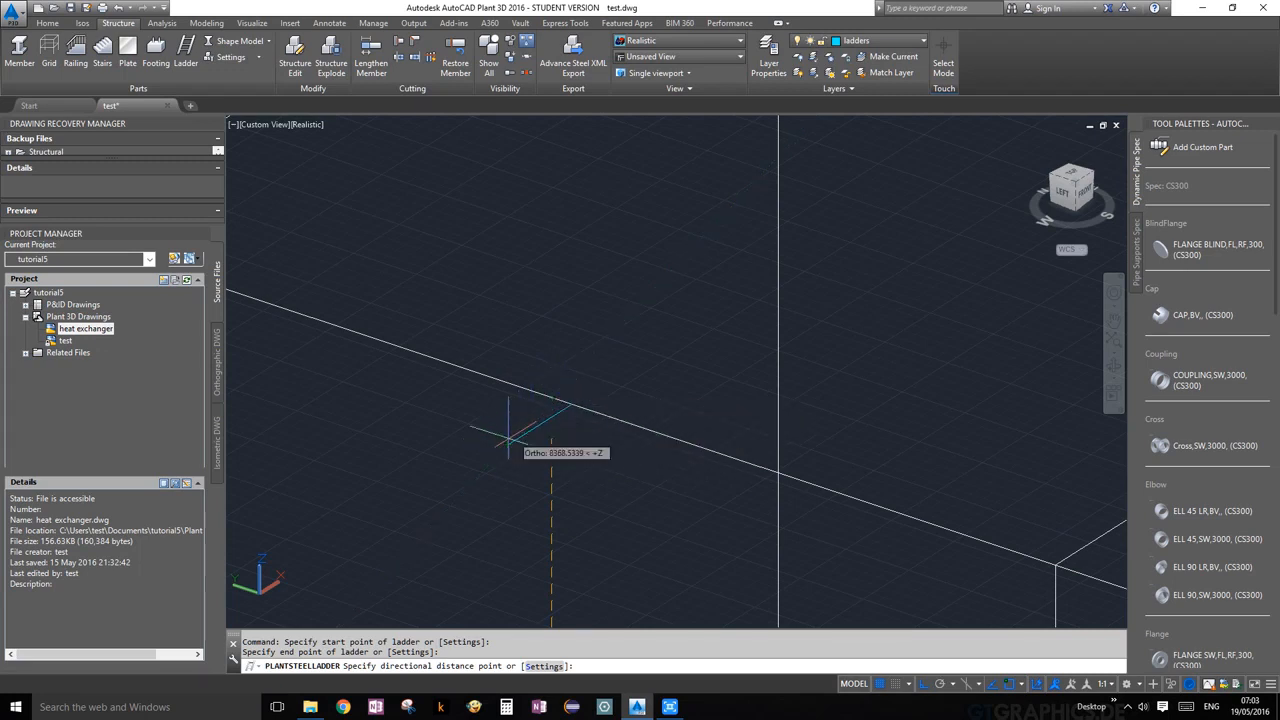
pyautogui.moveTo(510, 425)
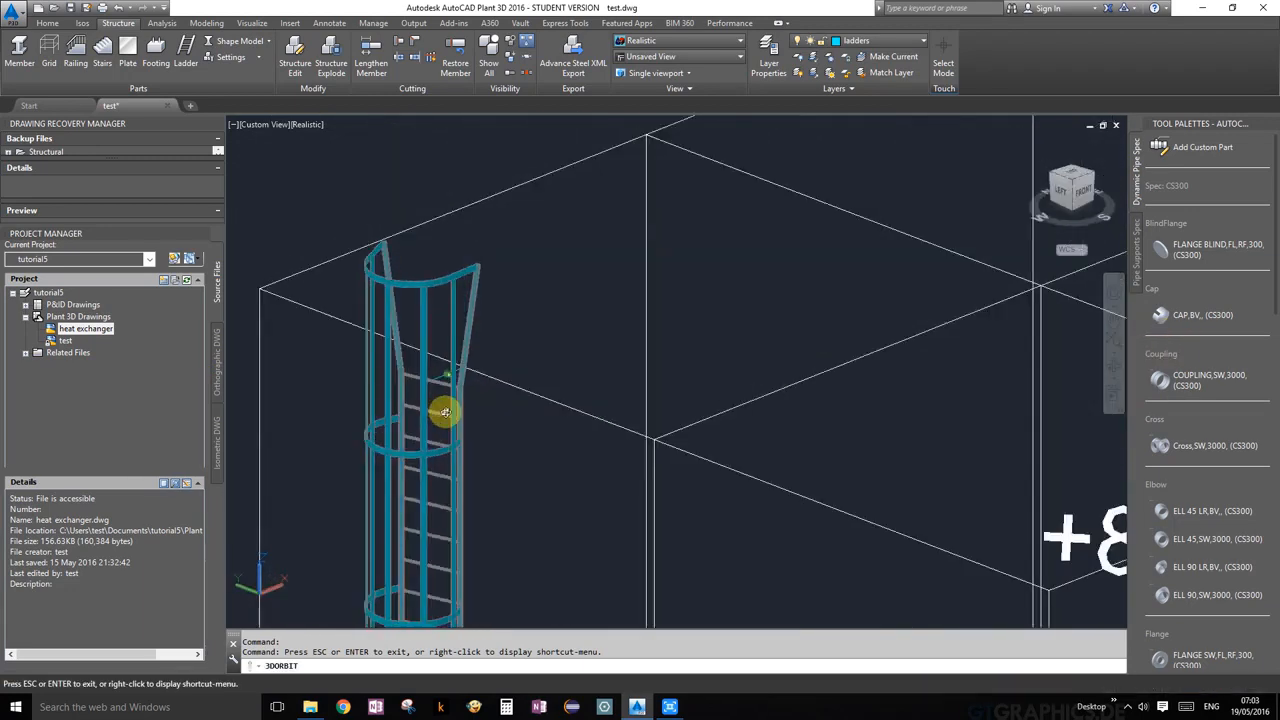
pyautogui.moveTo(445, 413); pyautogui.dragTo(282, 506)
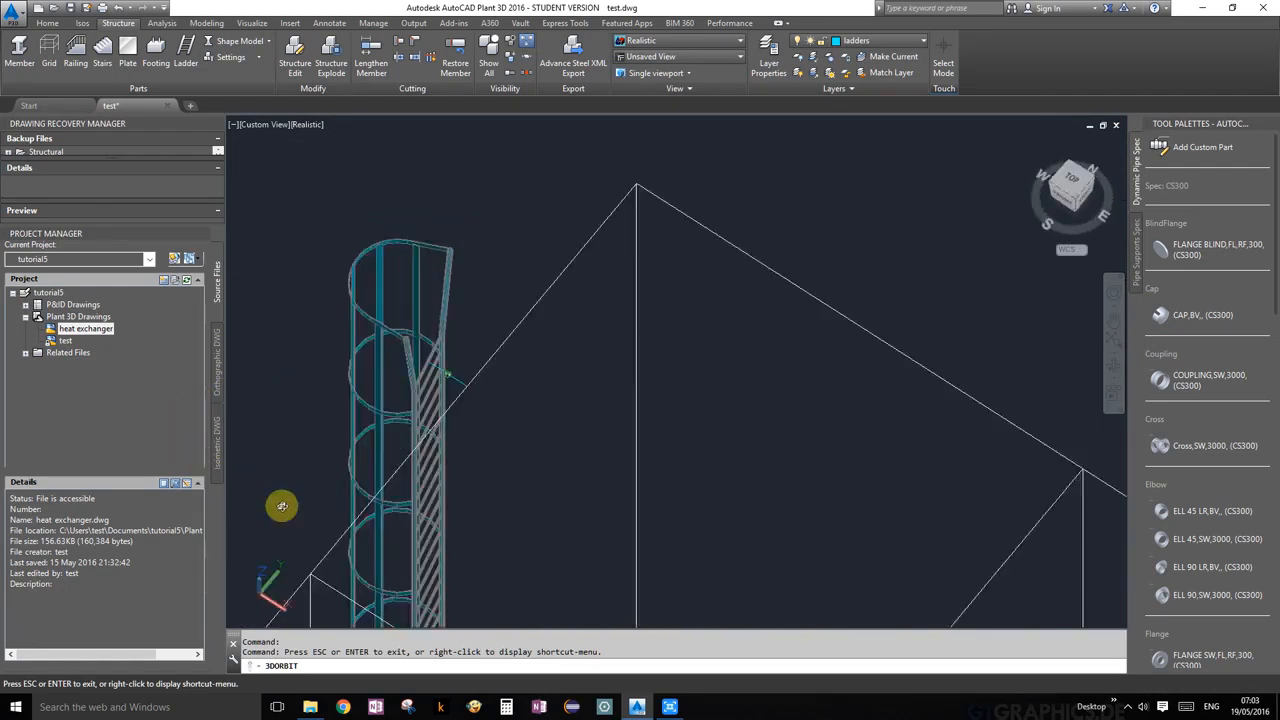
pyautogui.moveTo(282, 505); pyautogui.dragTo(782, 387)
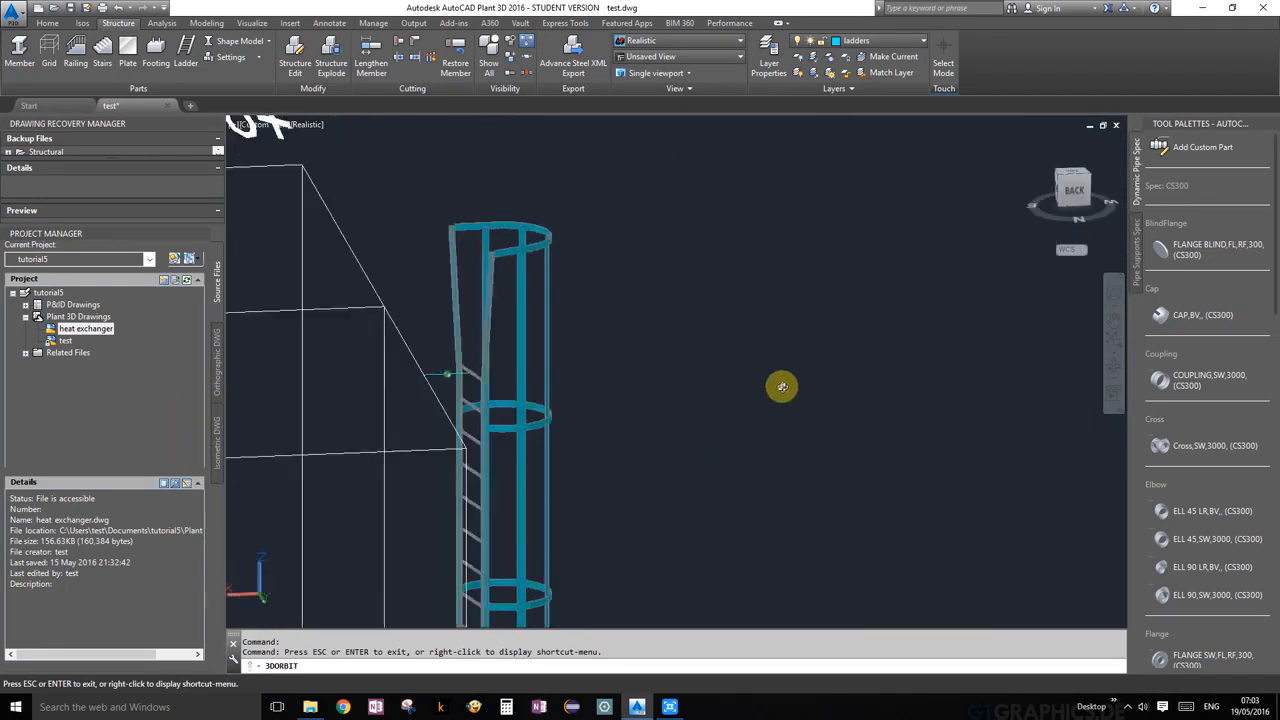
pyautogui.moveTo(782, 387); pyautogui.dragTo(543, 580)
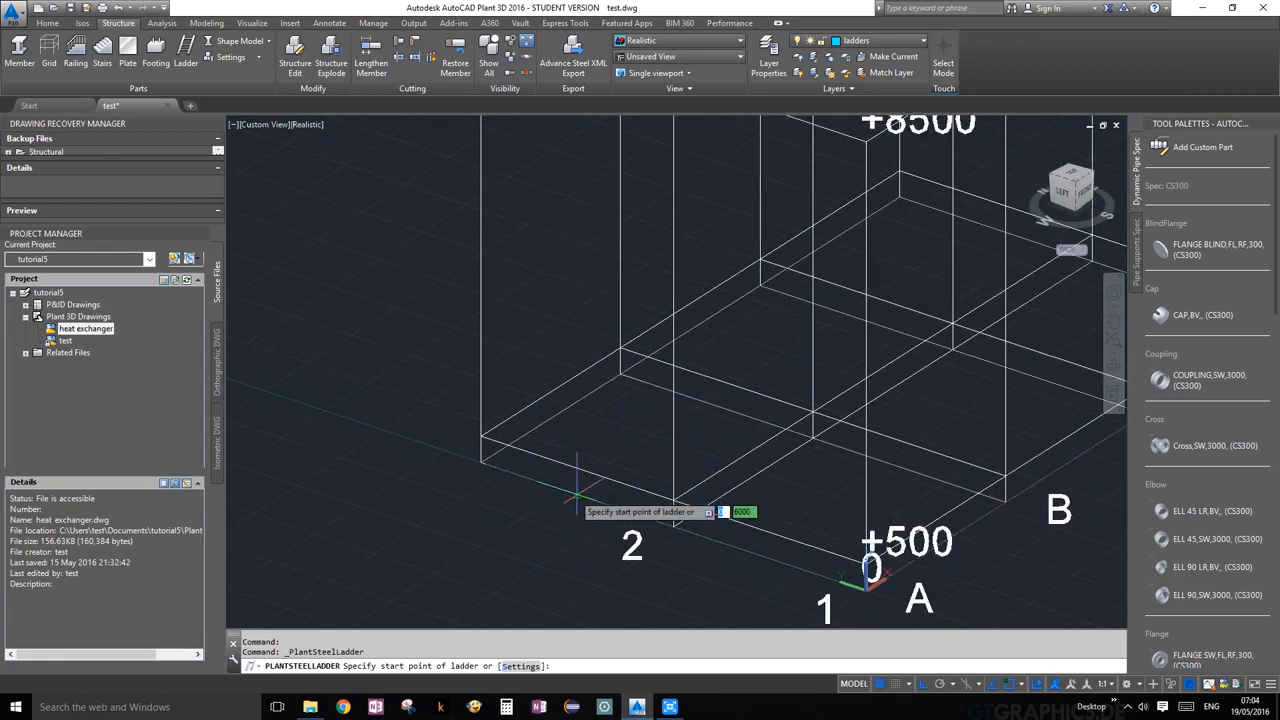
# Step: Place the caged ladder from the corner near grid 2 straight up to its top end
pyautogui.click(575, 480)
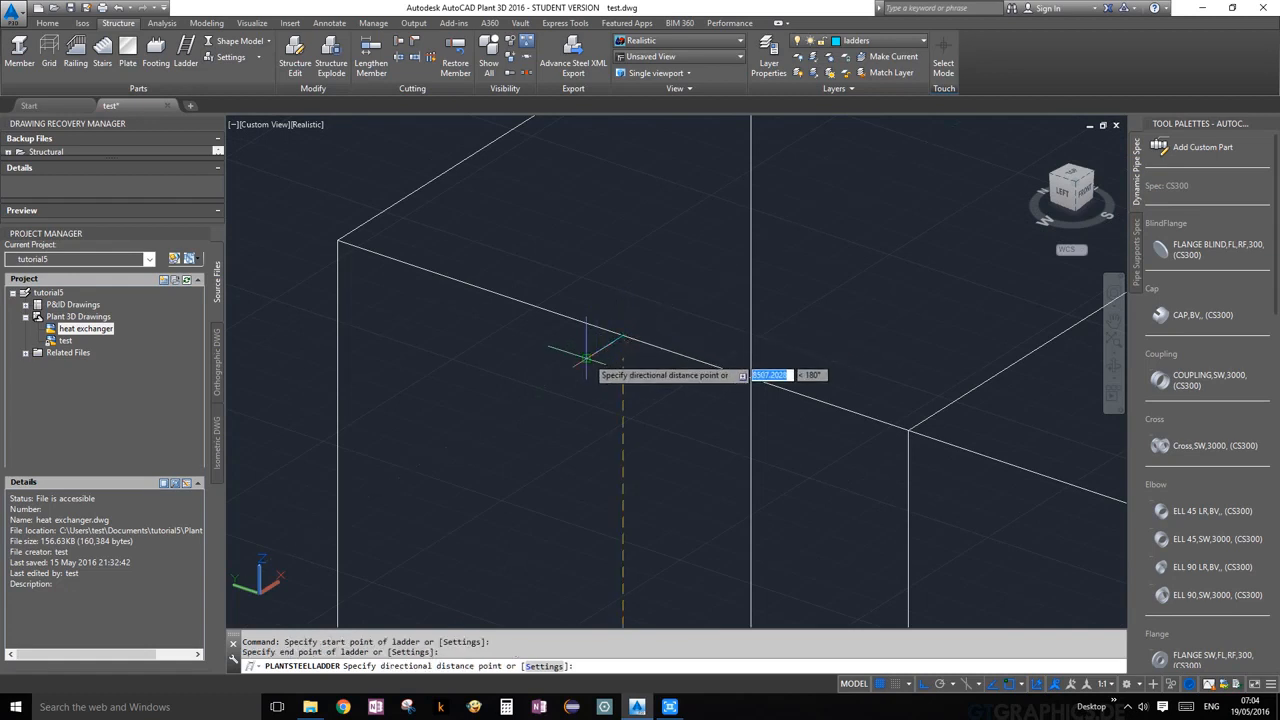
pyautogui.click(735, 395)
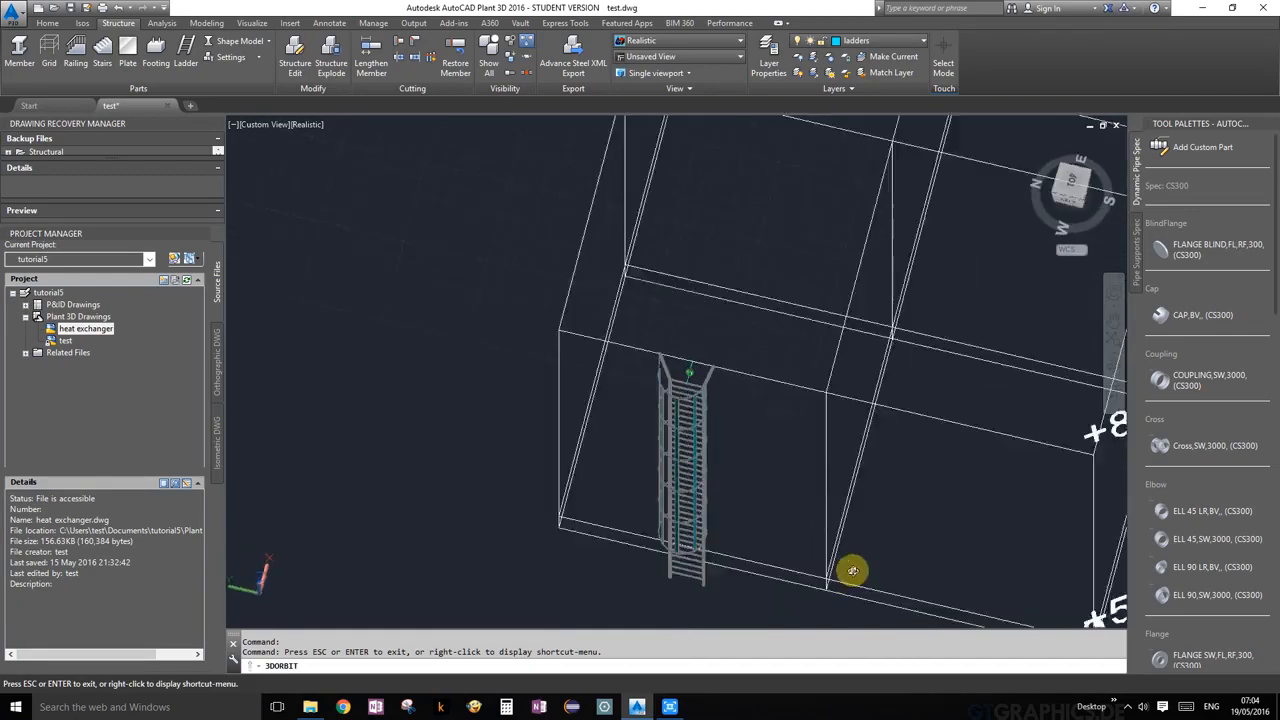
pyautogui.moveTo(852, 570); pyautogui.dragTo(689, 647)
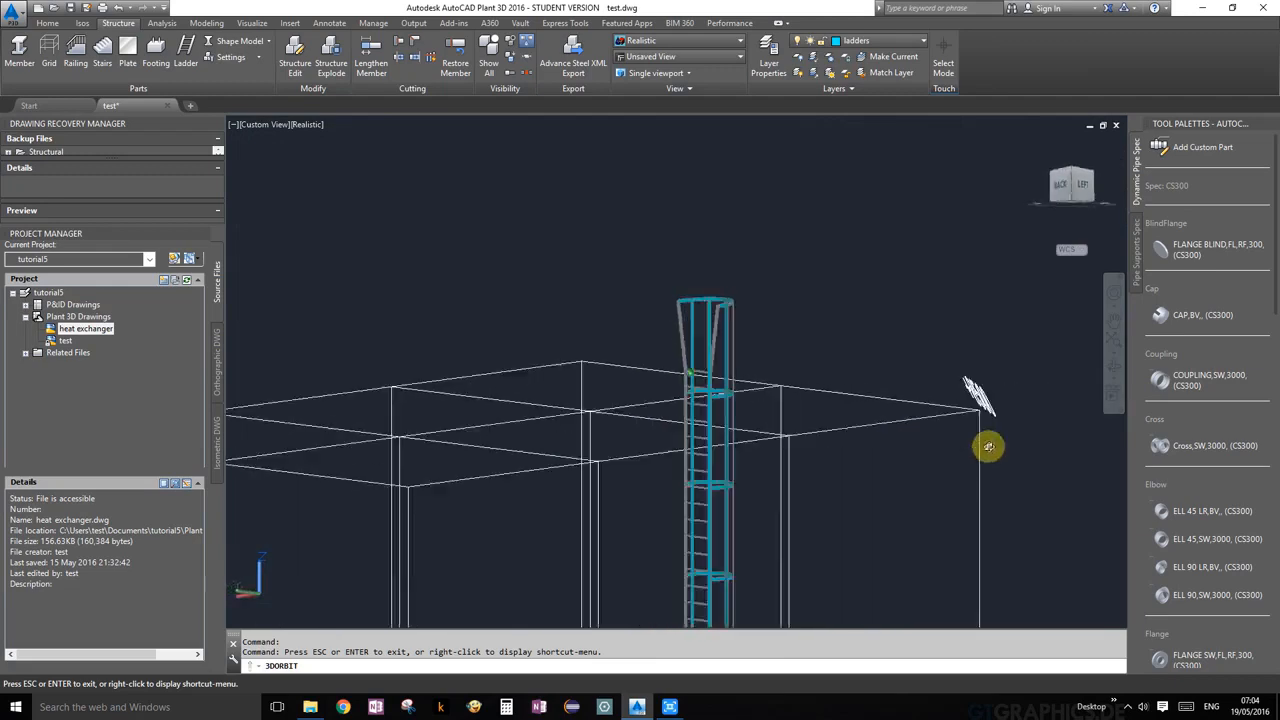
pyautogui.moveTo(988, 446); pyautogui.dragTo(719, 476)
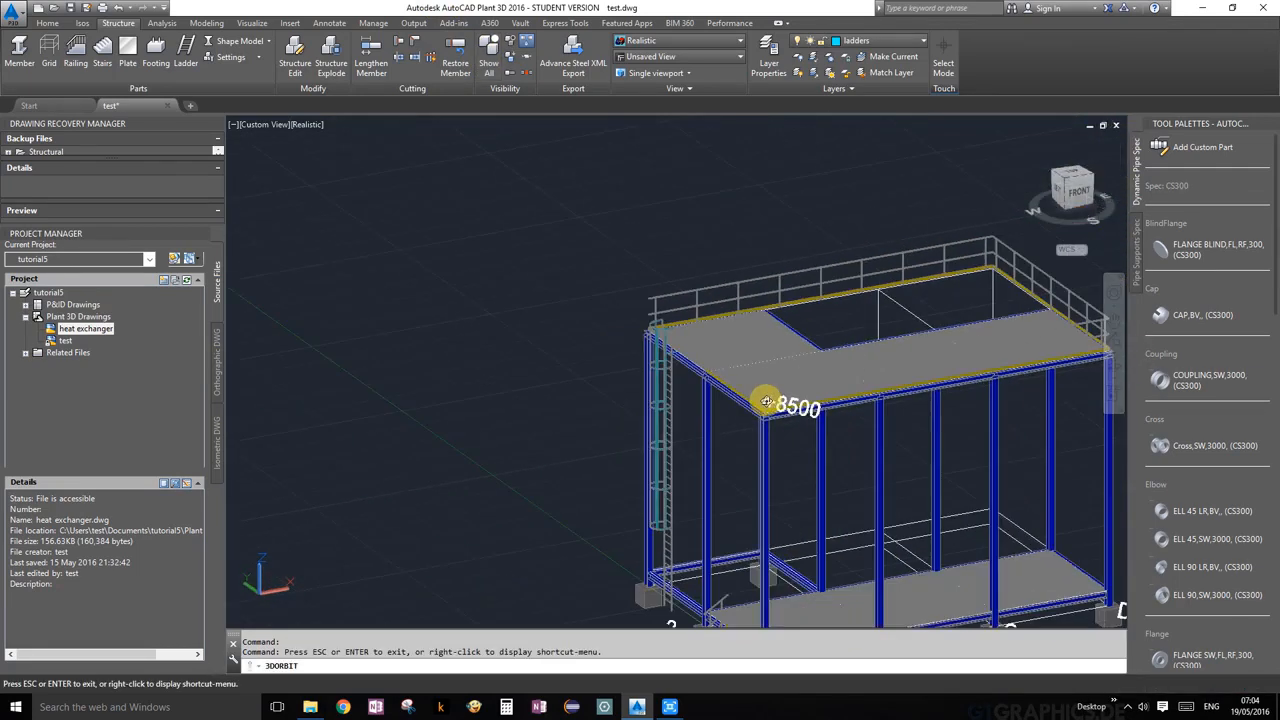
pyautogui.moveTo(765, 400); pyautogui.dragTo(1055, 560)
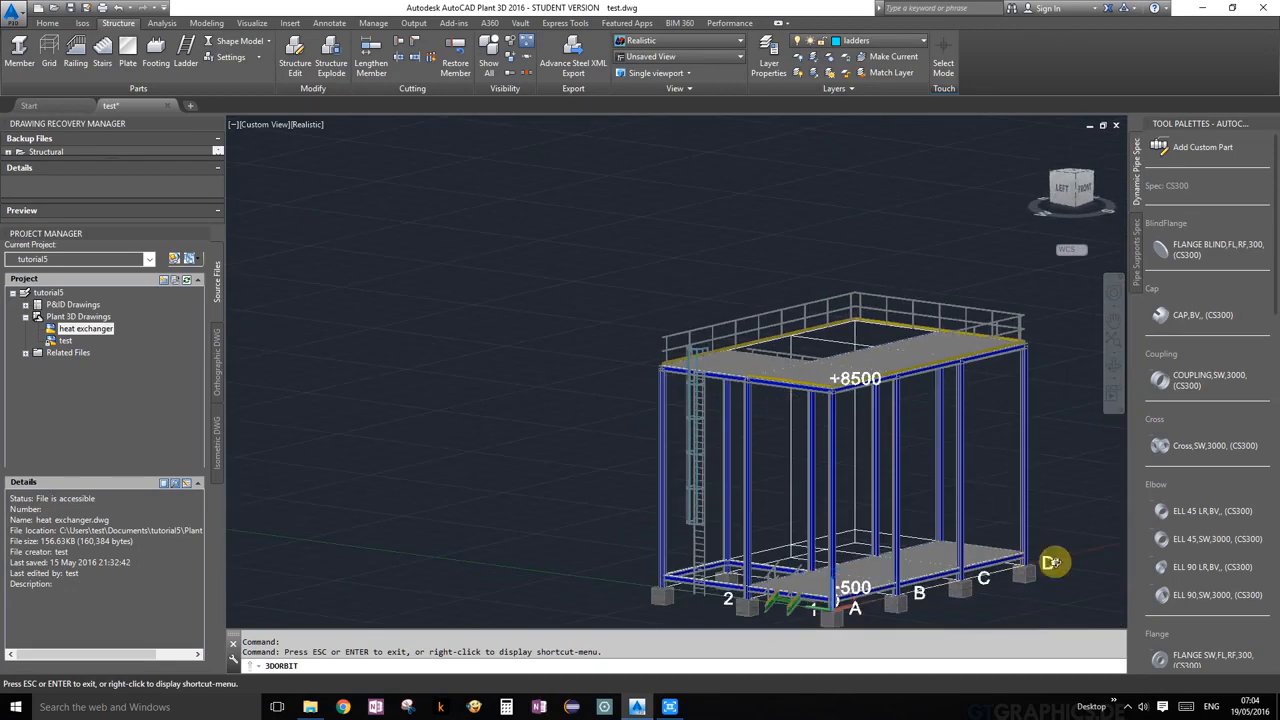